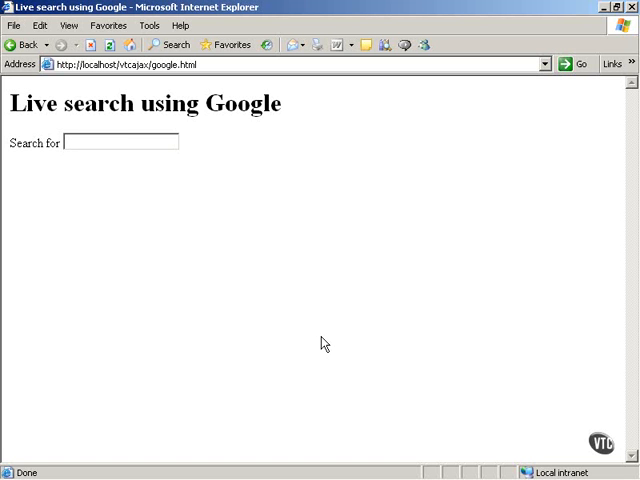
Step: Enter 'aj' in the Search for box and inspect the 'ajax' suggestion's context menu
type("a")
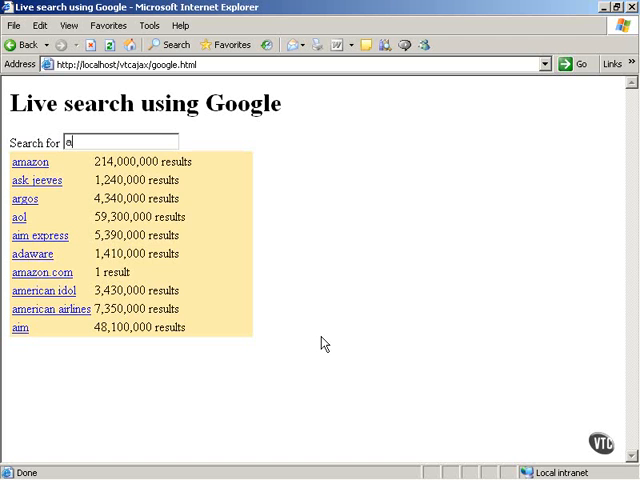
type("j")
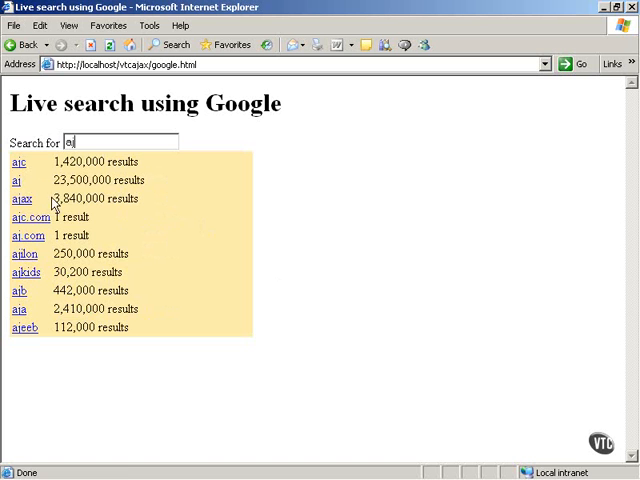
mouse_move(21, 207)
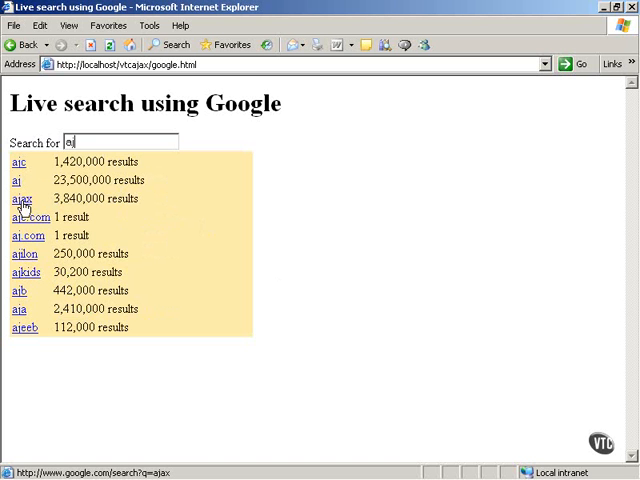
right_click(22, 198)
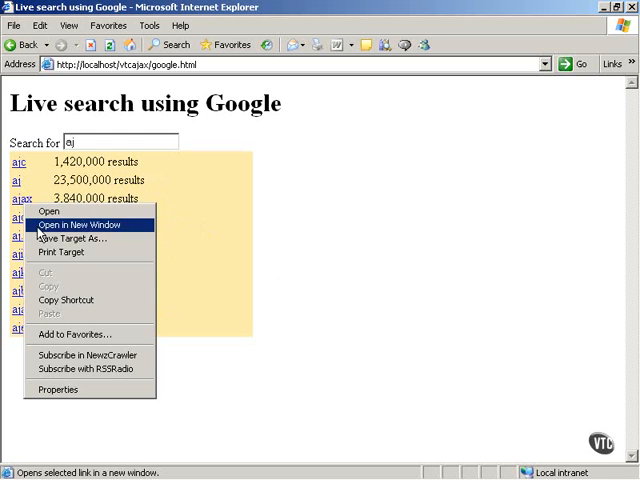
left_click(75, 224)
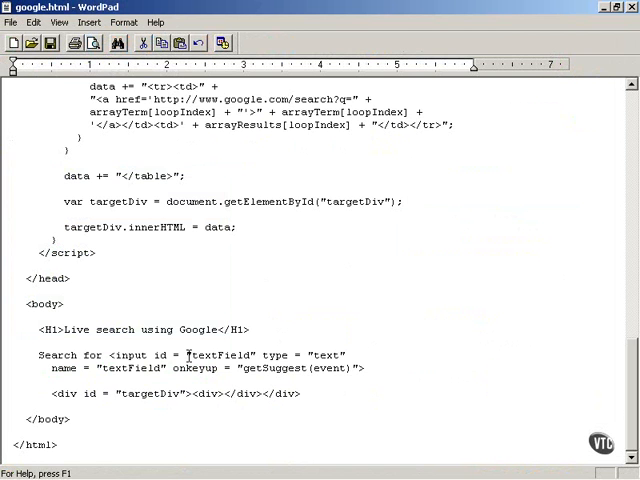
double_click(220, 355)
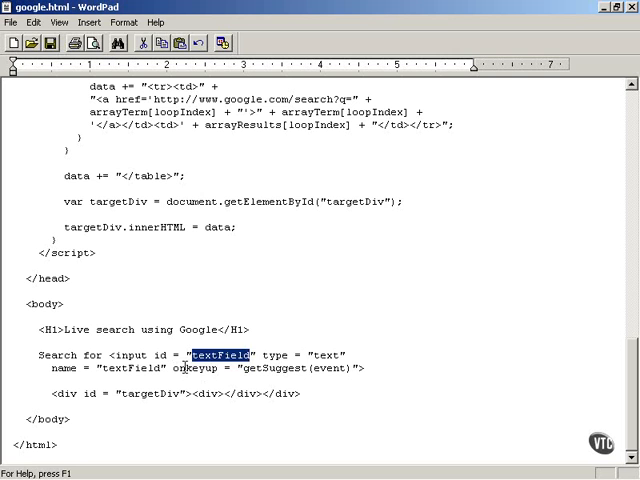
double_click(197, 368)
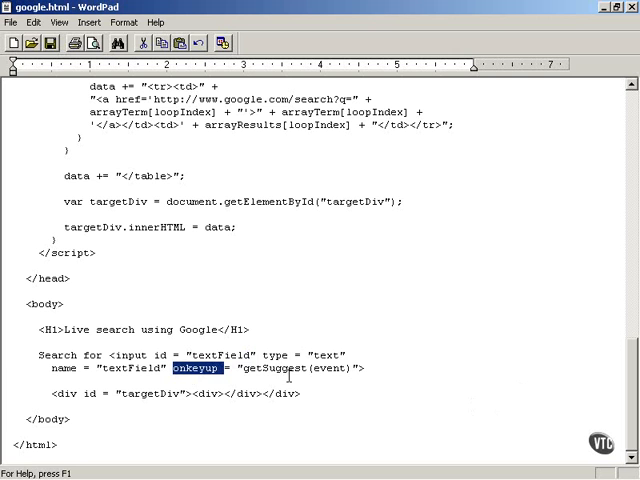
double_click(280, 368)
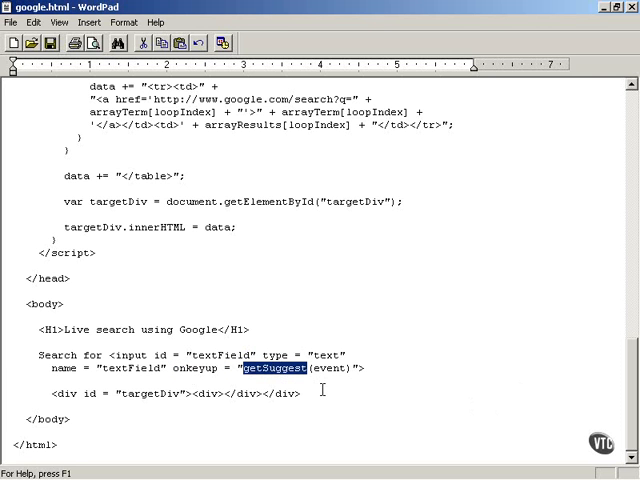
double_click(328, 368)
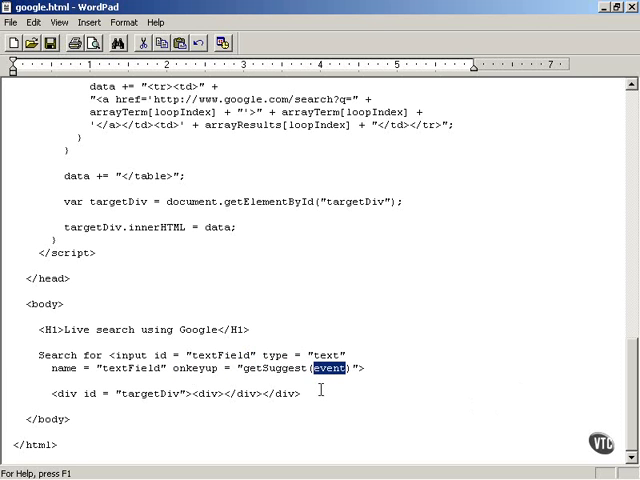
double_click(280, 368)
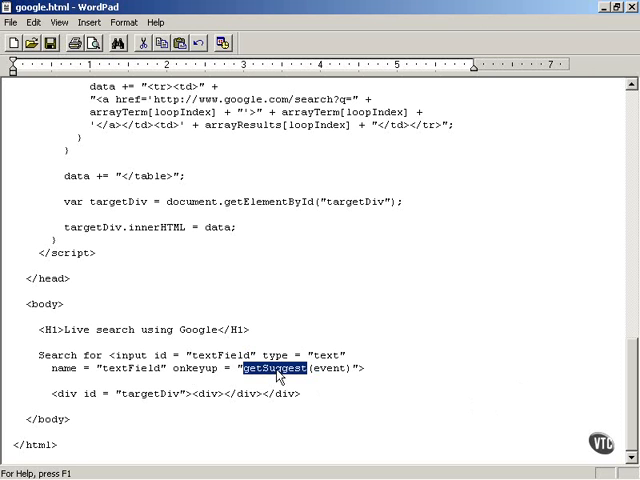
mouse_move(634, 393)
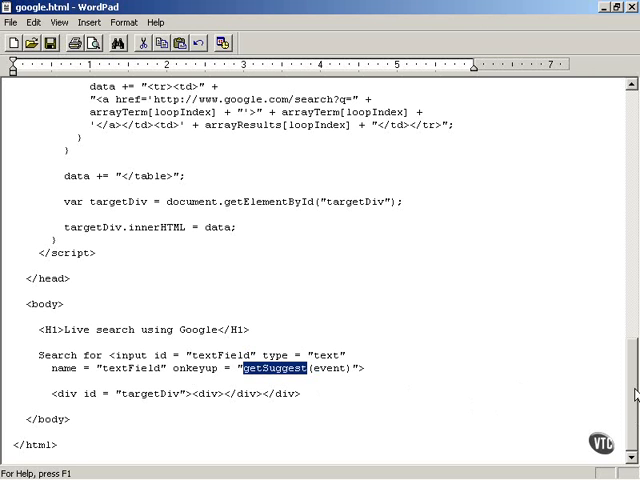
Step: Scroll up and highlight the getSuggest function name and its keyEvent parameter
scroll("up", 3)
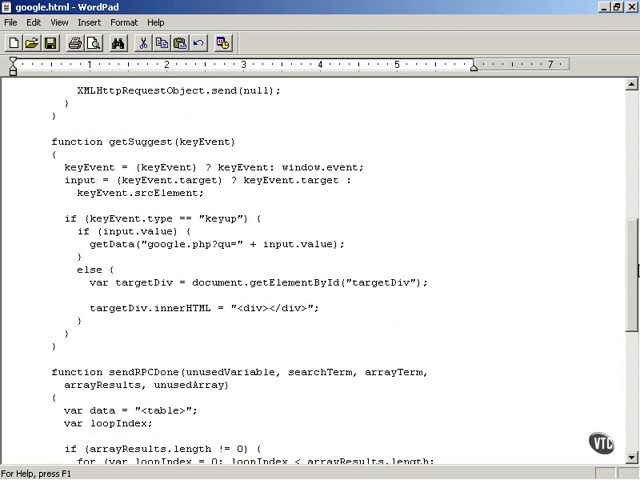
double_click(140, 141)
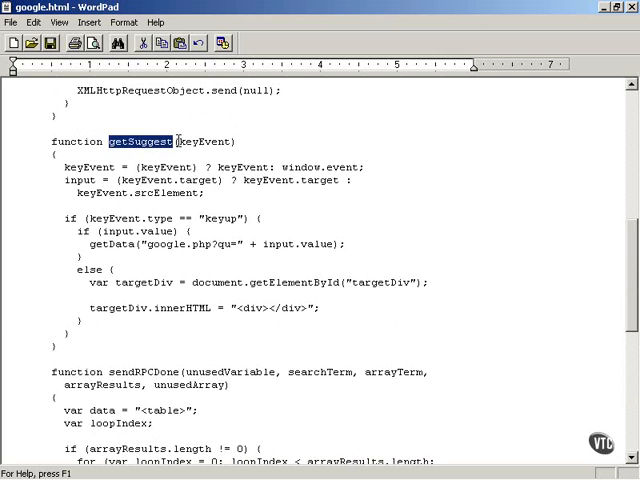
double_click(205, 141)
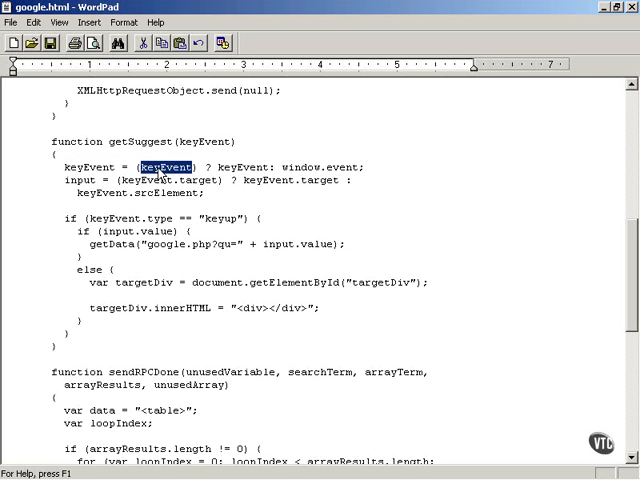
Step: Highlight the ? operator, keyEvent, and the window.event fallback in the conditional
left_click(205, 166)
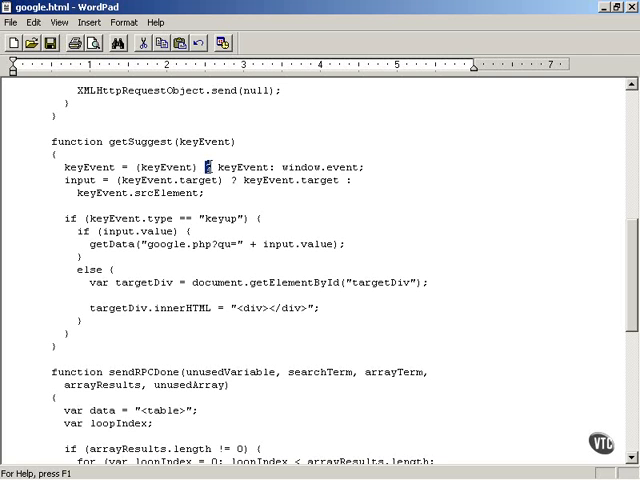
mouse_move(213, 178)
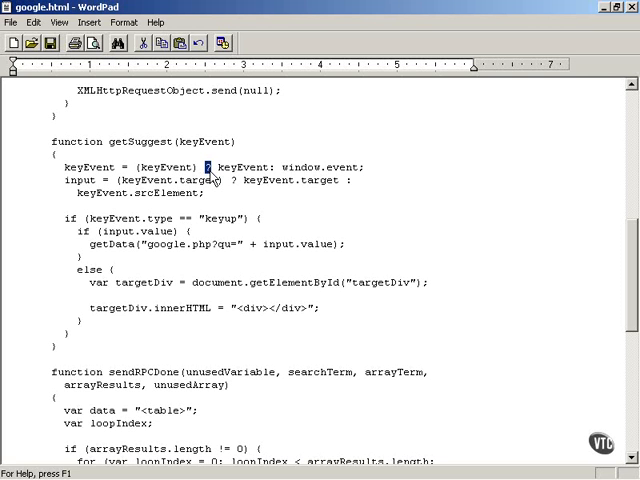
double_click(240, 166)
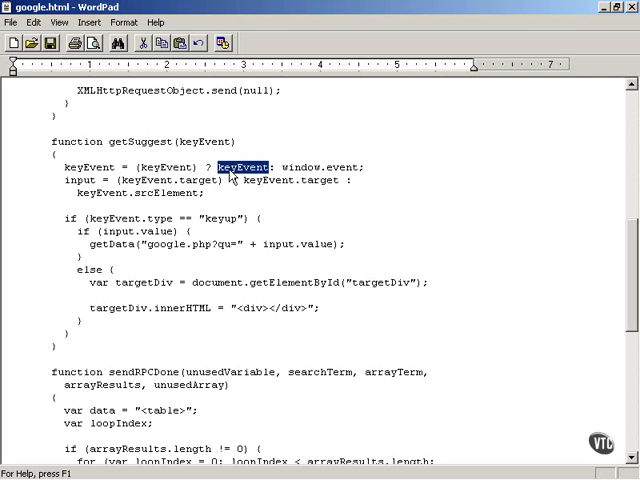
mouse_move(90, 165)
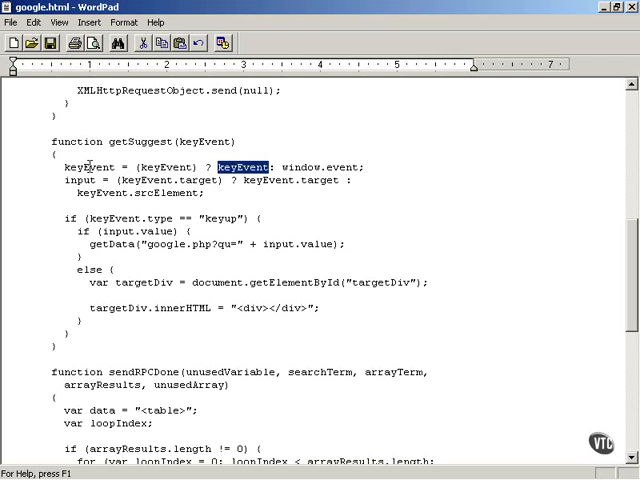
double_click(90, 166)
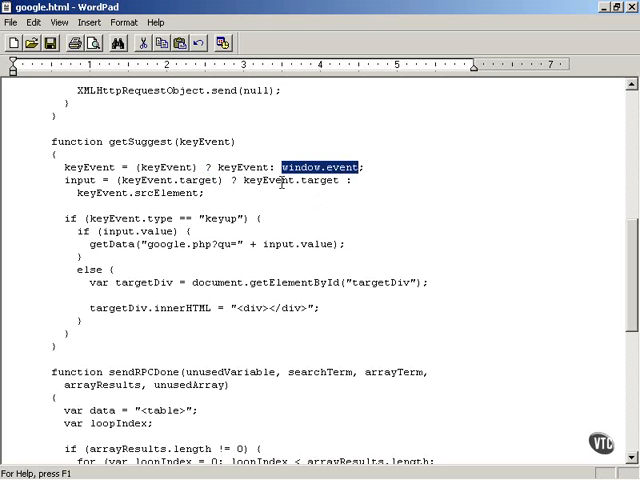
double_click(246, 166)
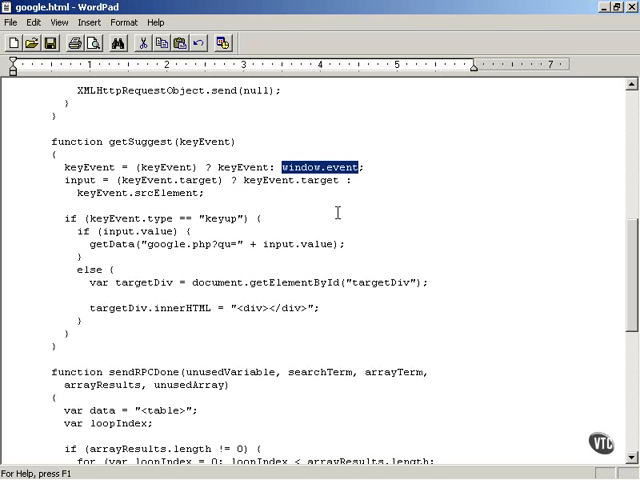
mouse_move(147, 193)
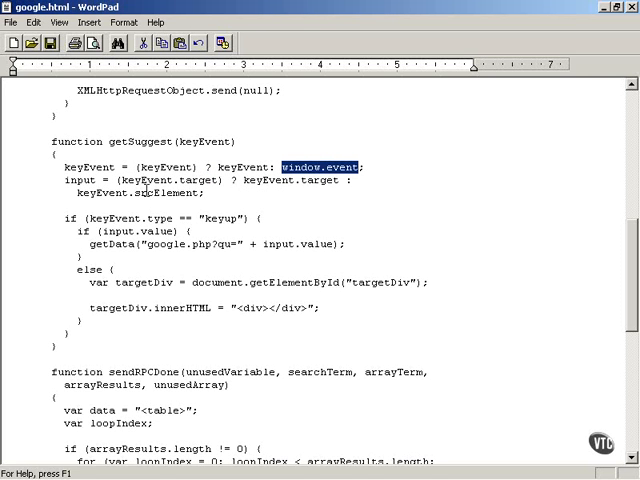
double_click(67, 180)
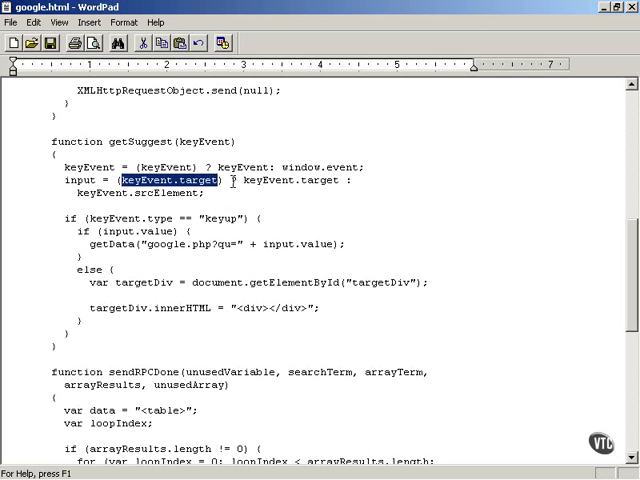
double_click(292, 179)
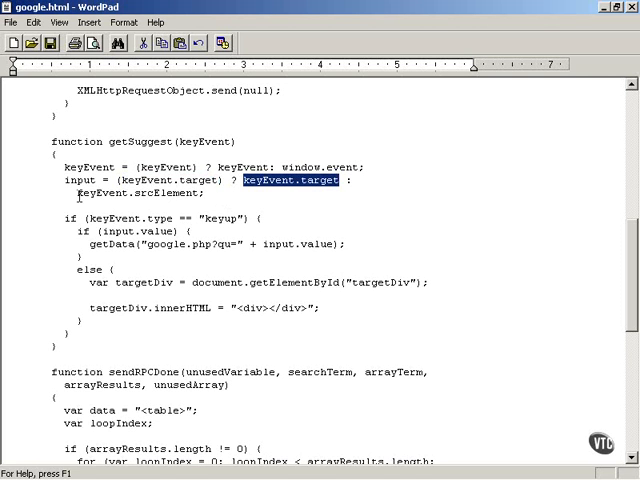
double_click(137, 193)
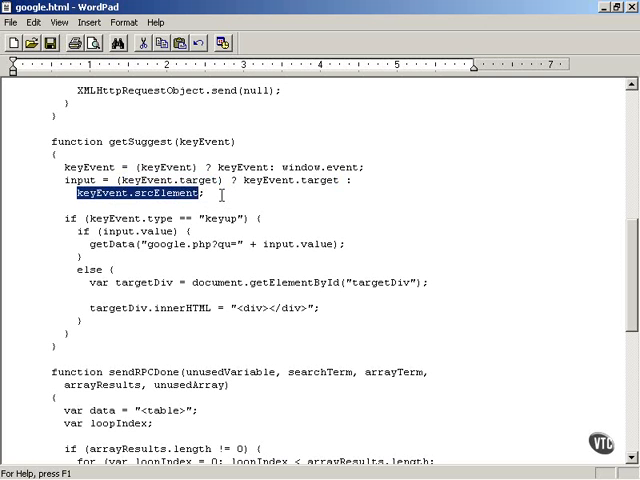
mouse_move(8, 185)
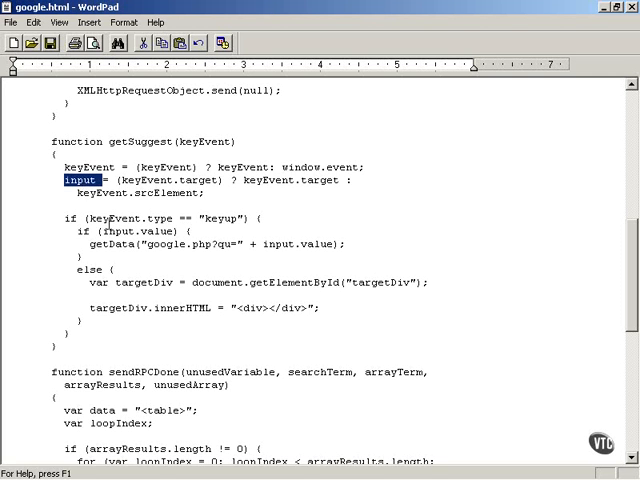
double_click(115, 218)
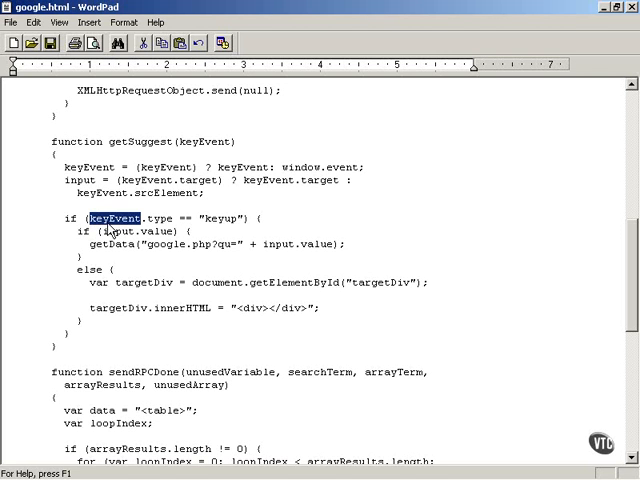
double_click(223, 218)
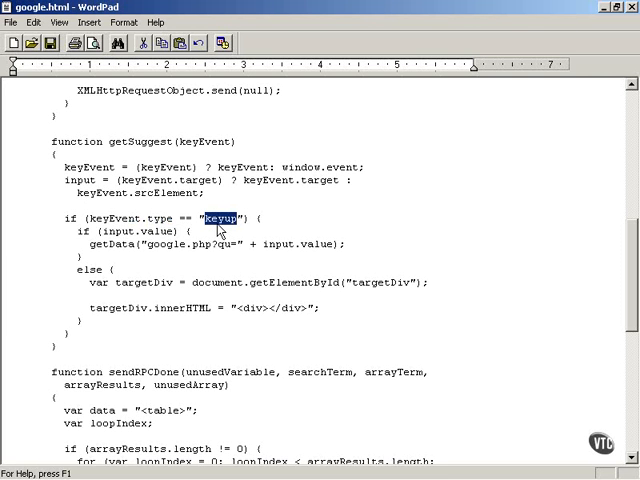
left_click(270, 218)
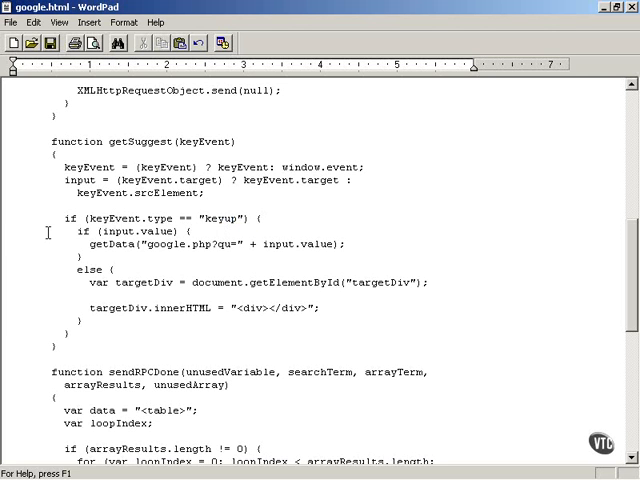
double_click(135, 231)
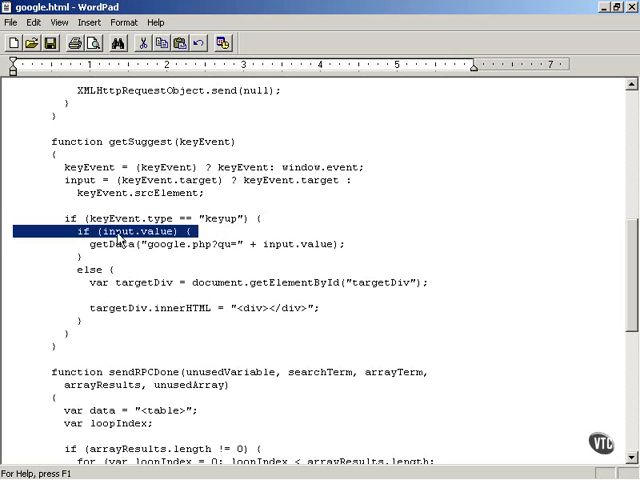
double_click(116, 230)
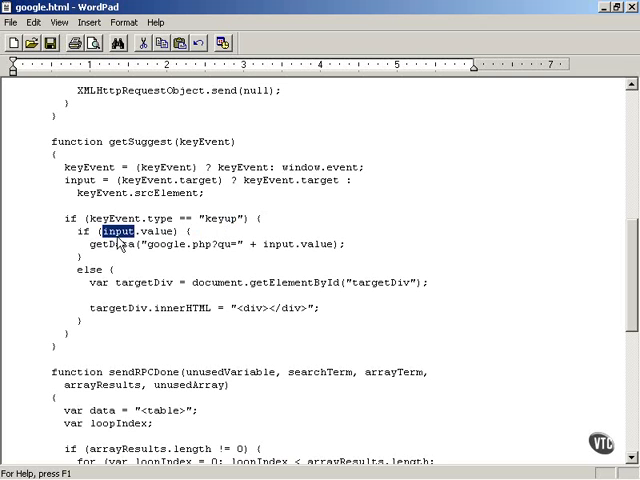
double_click(158, 231)
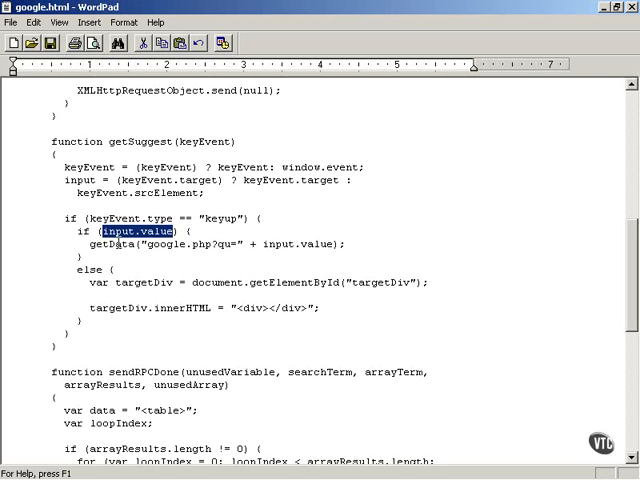
double_click(117, 244)
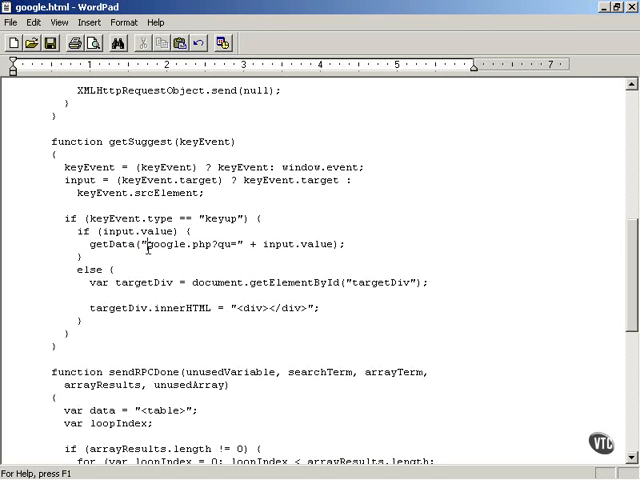
double_click(178, 244)
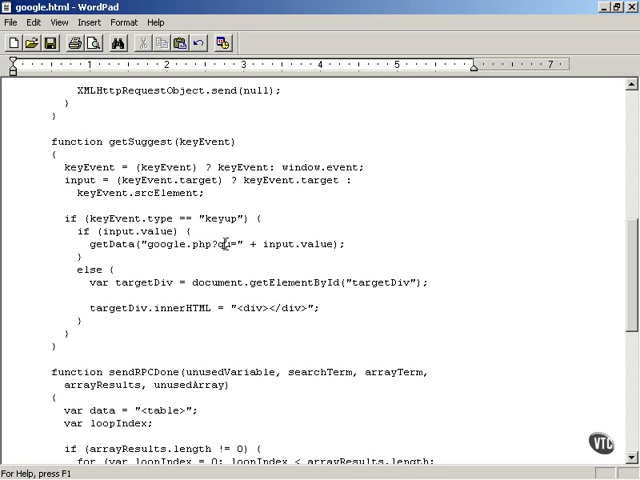
double_click(226, 244)
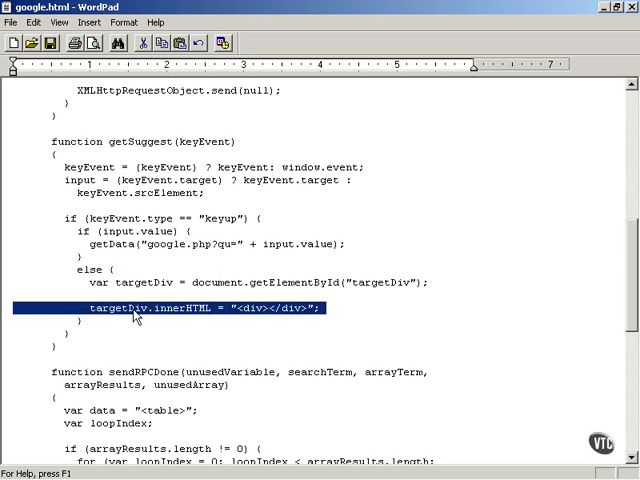
double_click(180, 307)
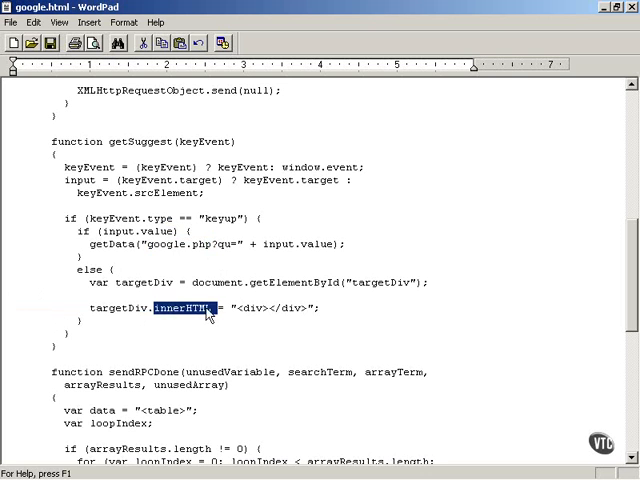
double_click(275, 307)
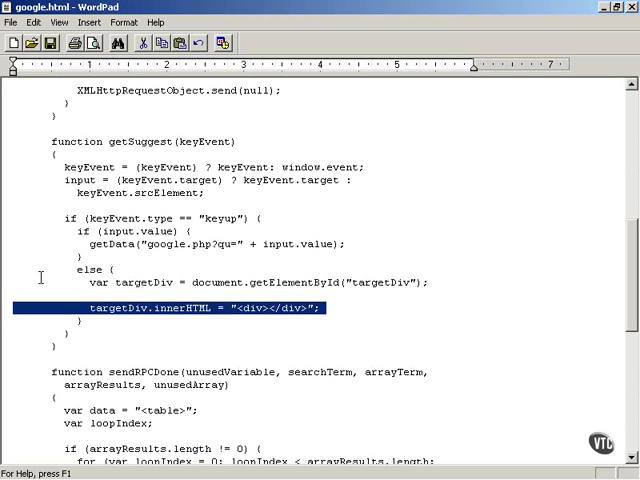
double_click(112, 244)
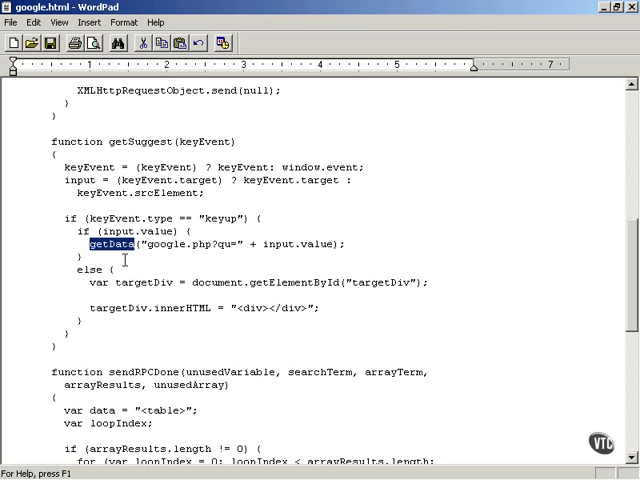
double_click(180, 244)
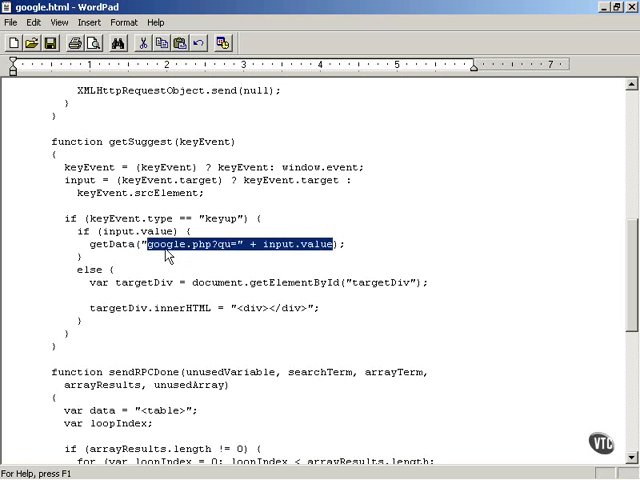
double_click(202, 244)
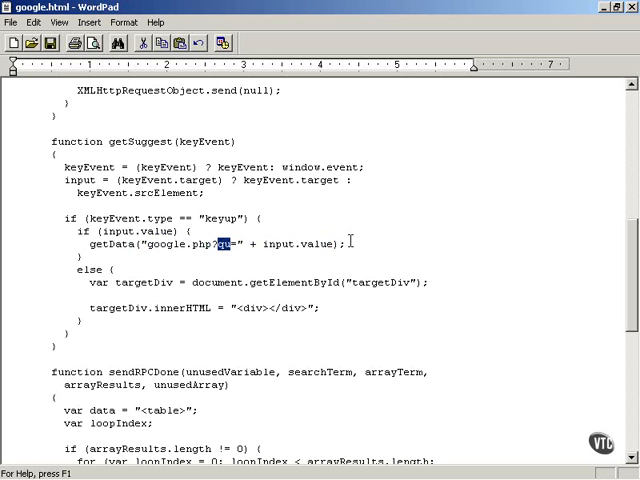
scroll("up", 3)
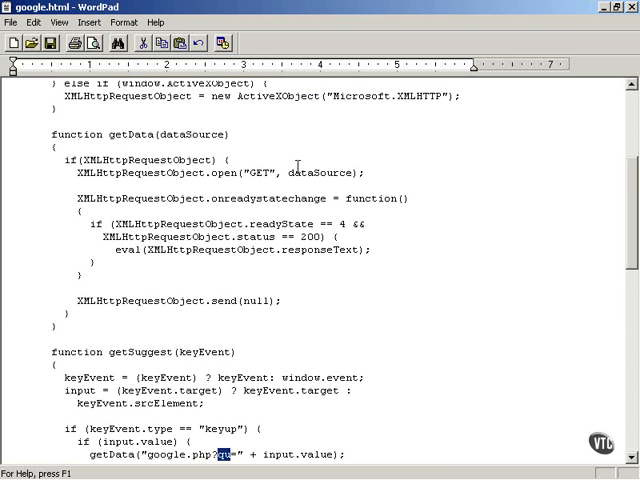
double_click(123, 134)
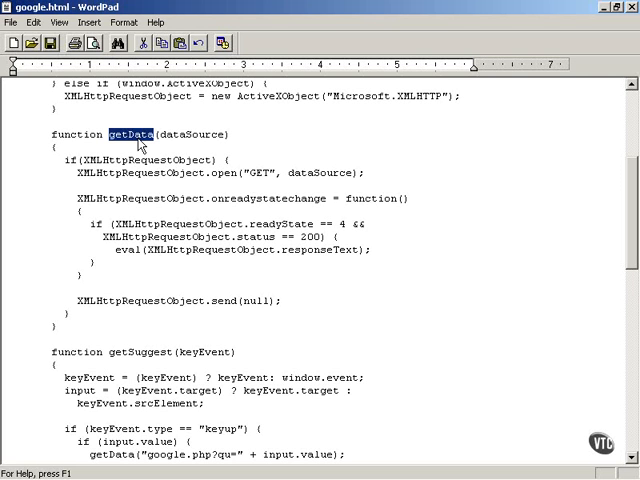
double_click(145, 159)
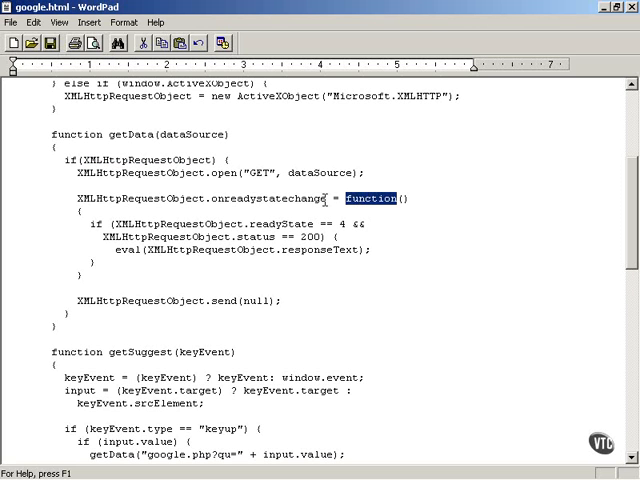
double_click(268, 198)
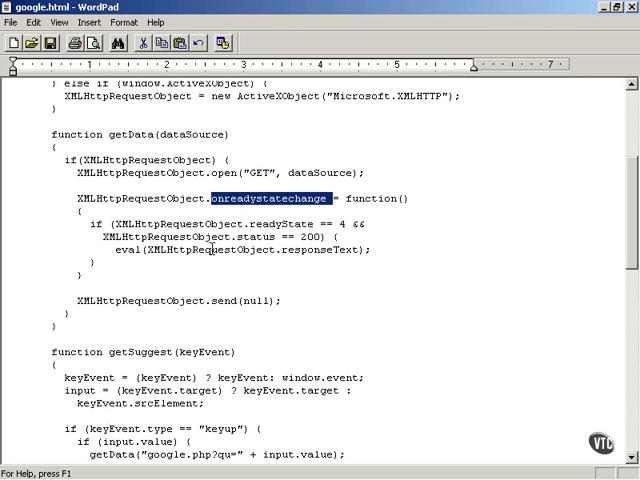
double_click(212, 249)
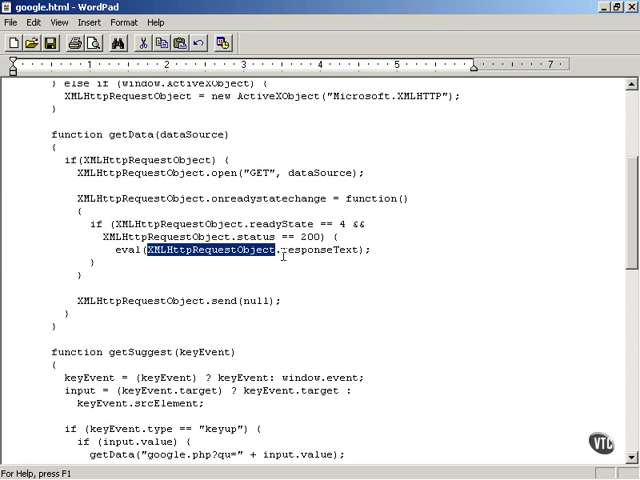
double_click(320, 250)
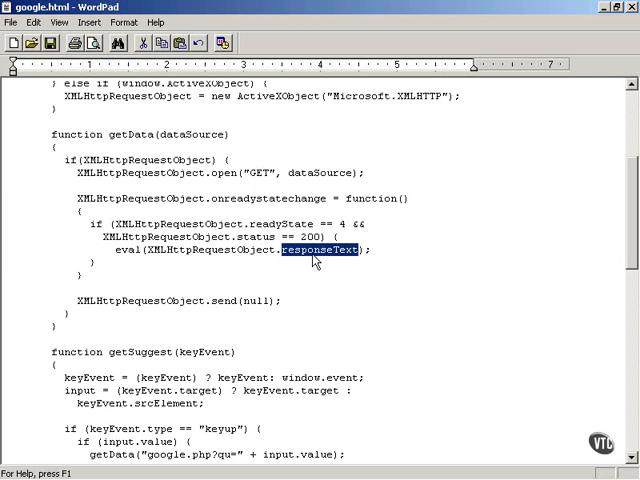
double_click(125, 249)
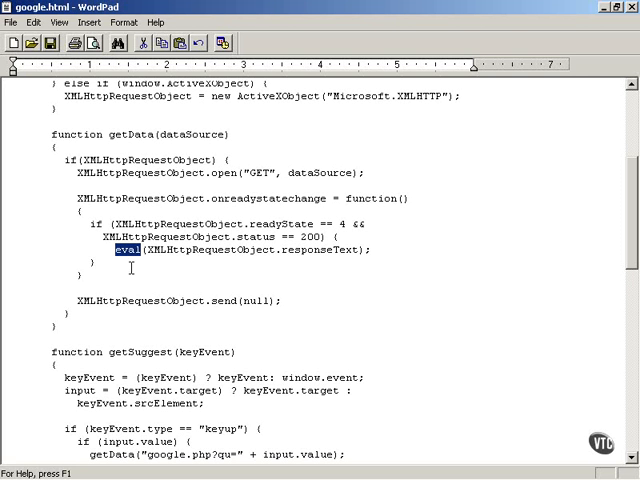
scroll("down", 3)
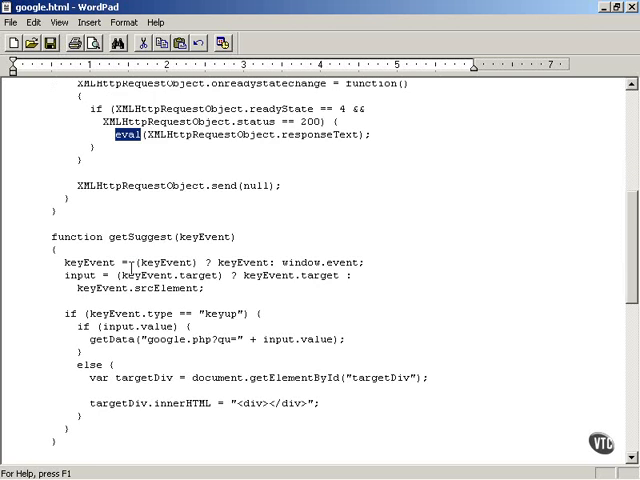
scroll("down", 3)
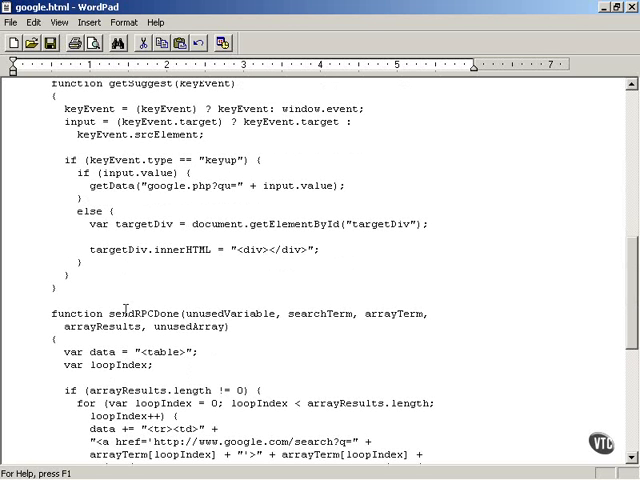
double_click(146, 313)
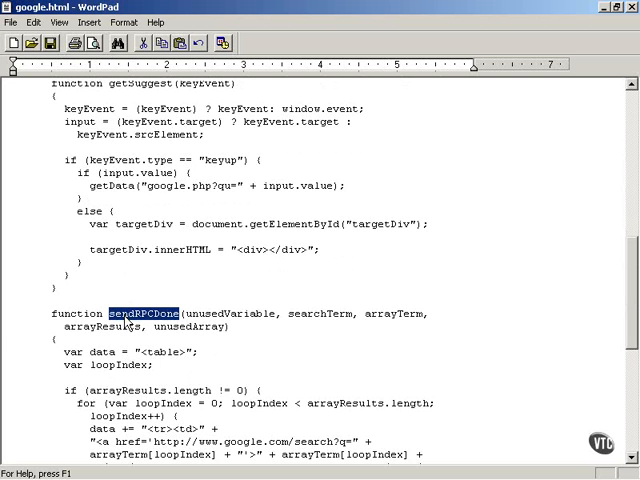
scroll("up", 3)
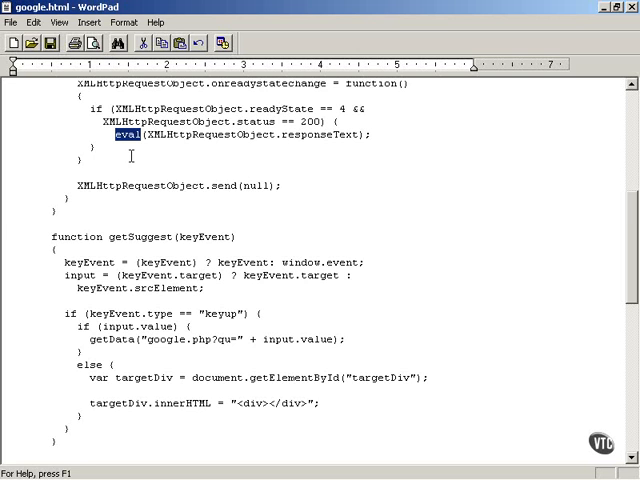
scroll("down", 3)
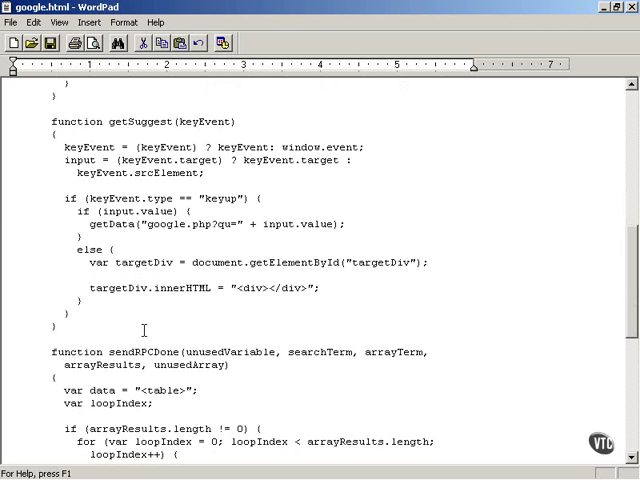
double_click(140, 352)
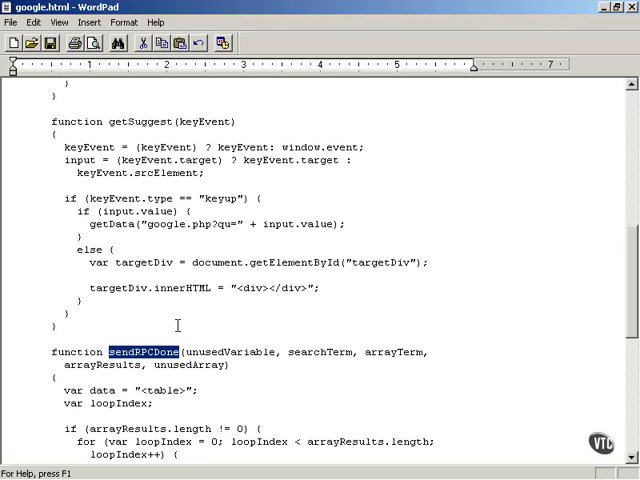
scroll("up", 3)
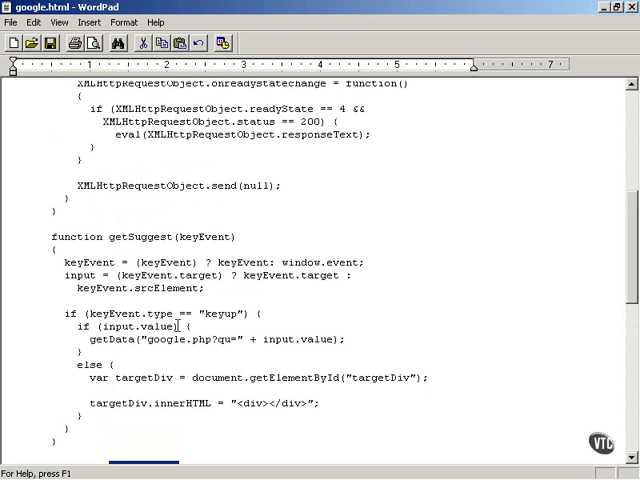
double_click(200, 339)
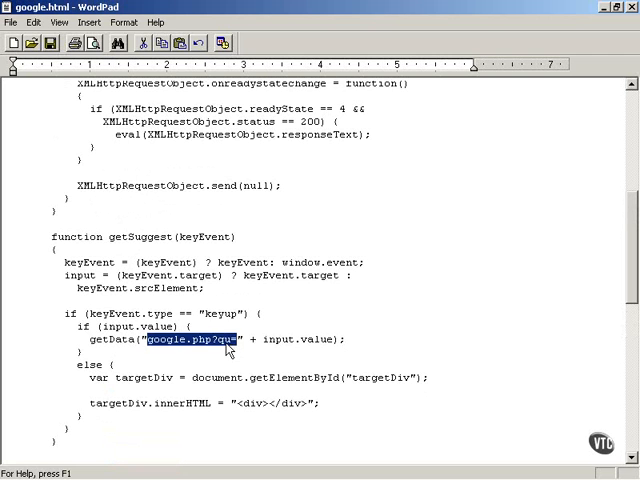
left_click(224, 339)
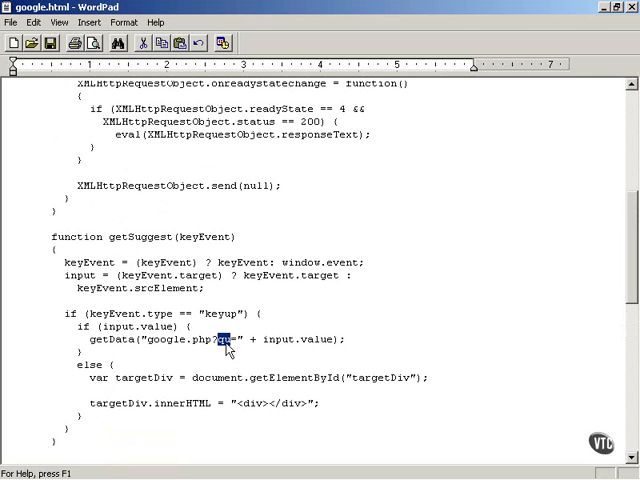
double_click(300, 339)
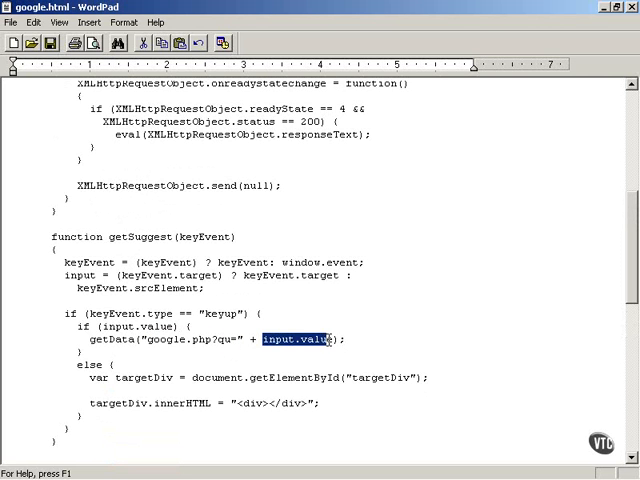